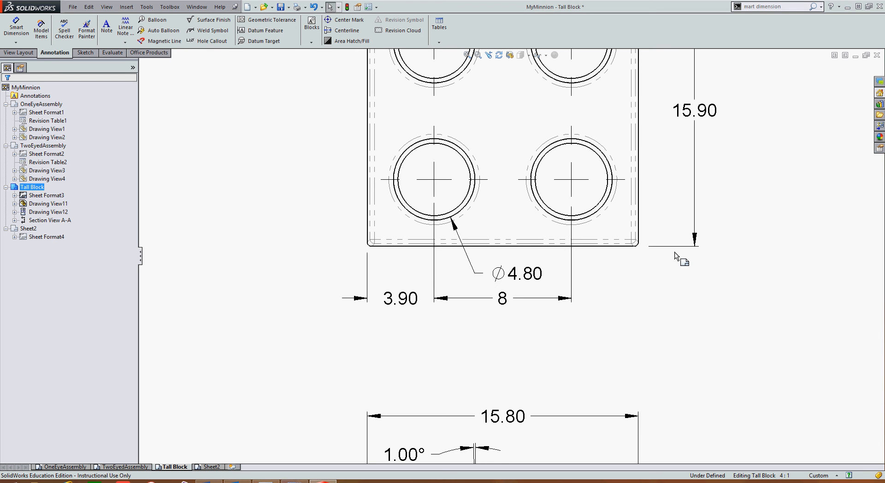
# Enclose the Ø4.80 hole dimension in parentheses and prefix it with '4 x'.
pyautogui.click(514, 274)
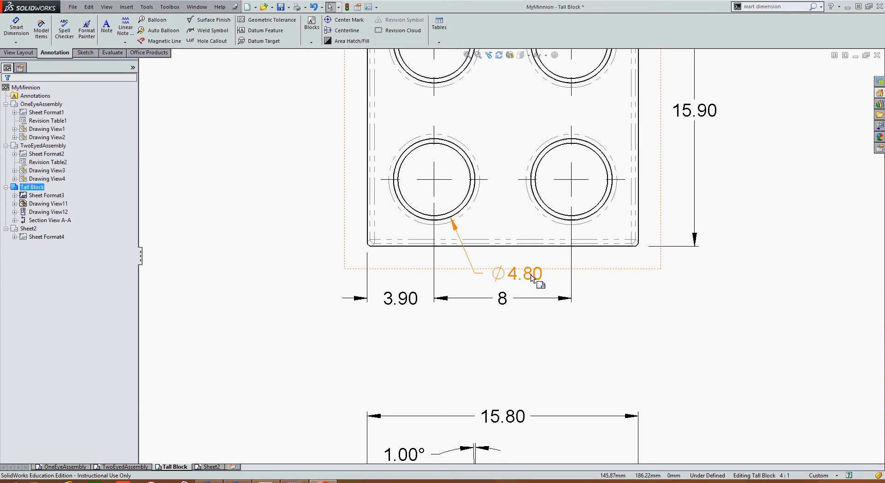
pyautogui.click(520, 274)
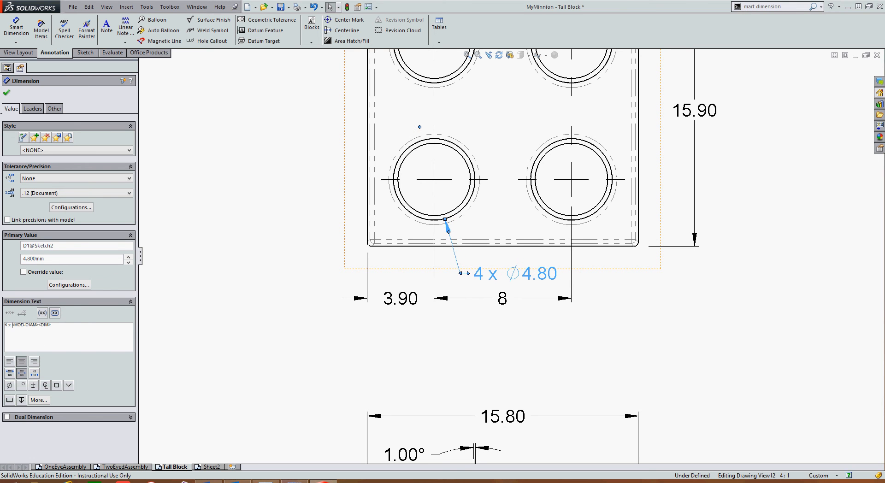
pyautogui.moveTo(402, 292)
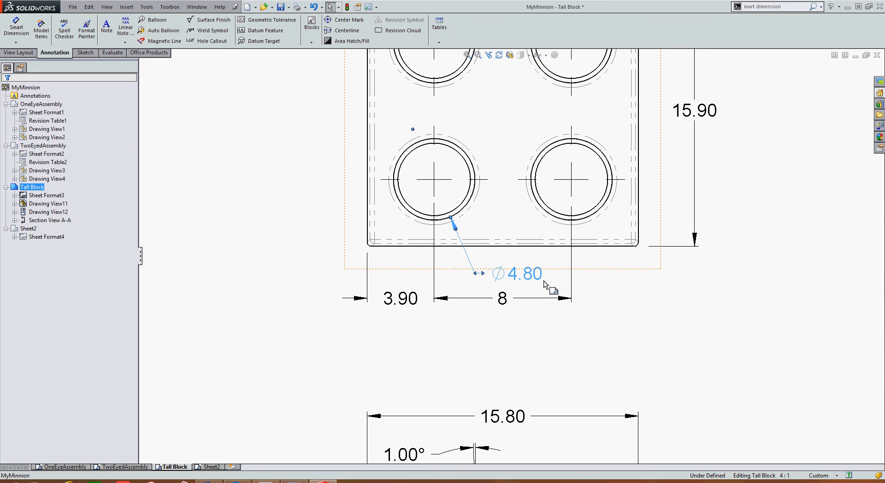
pyautogui.click(517, 274)
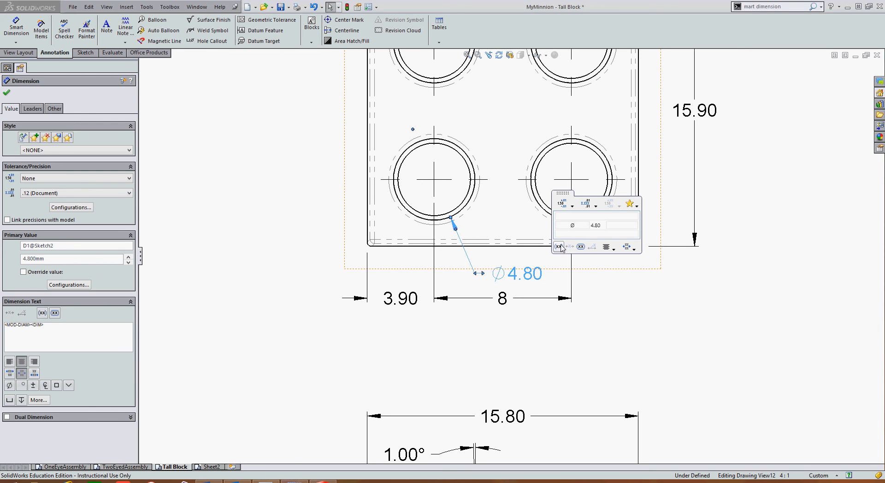
pyautogui.click(595, 226)
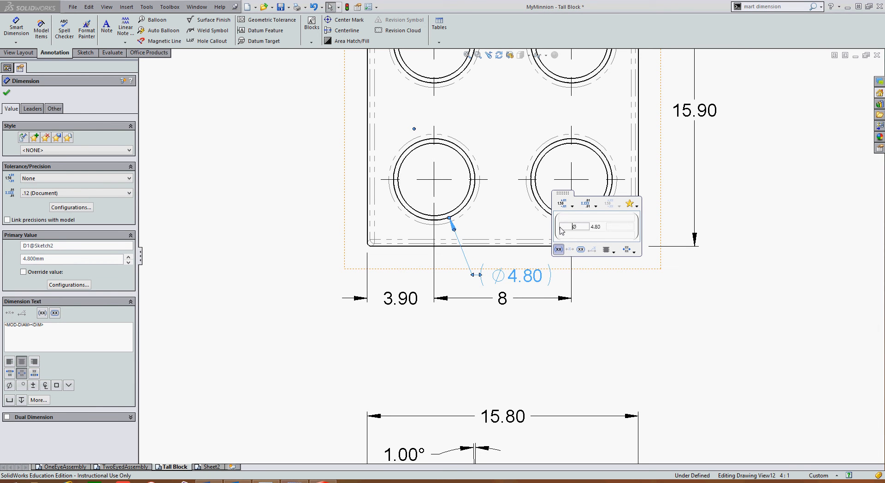
pyautogui.write('4')
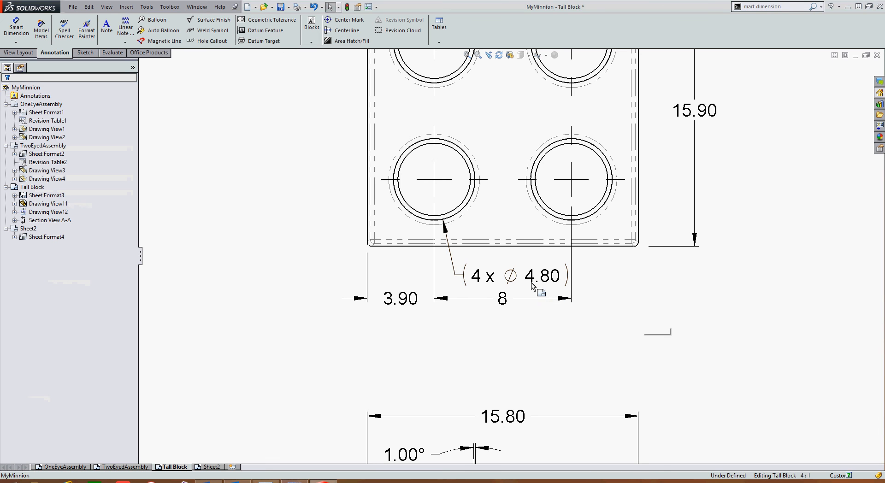
pyautogui.click(32, 187)
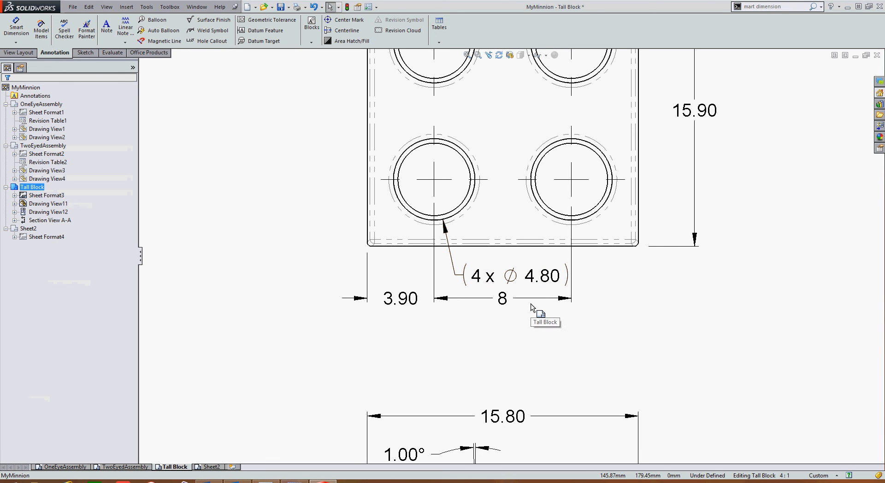
pyautogui.click(485, 276)
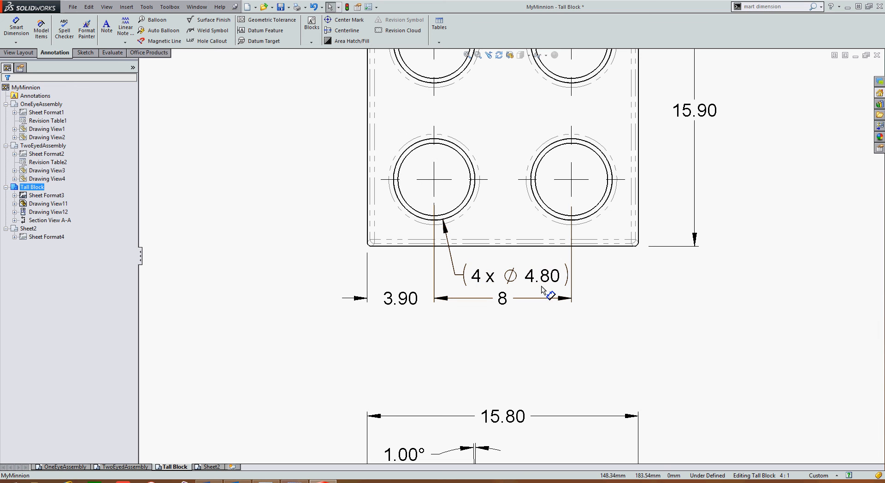
pyautogui.click(481, 276)
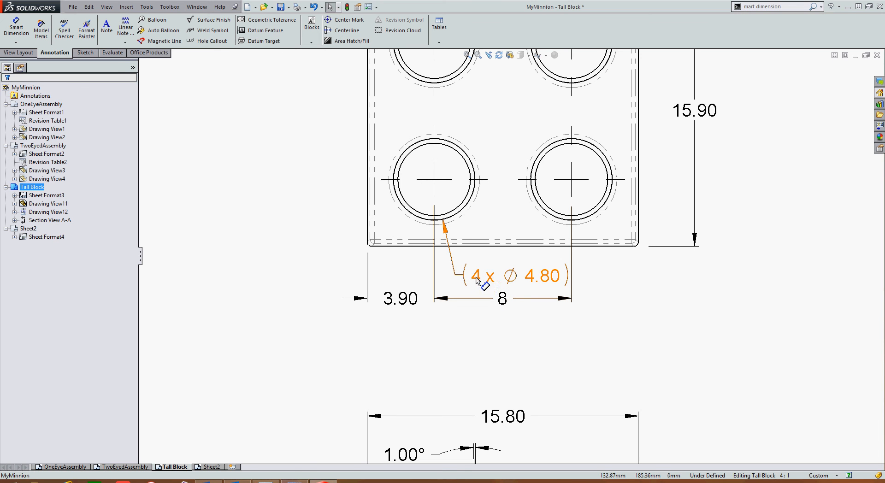